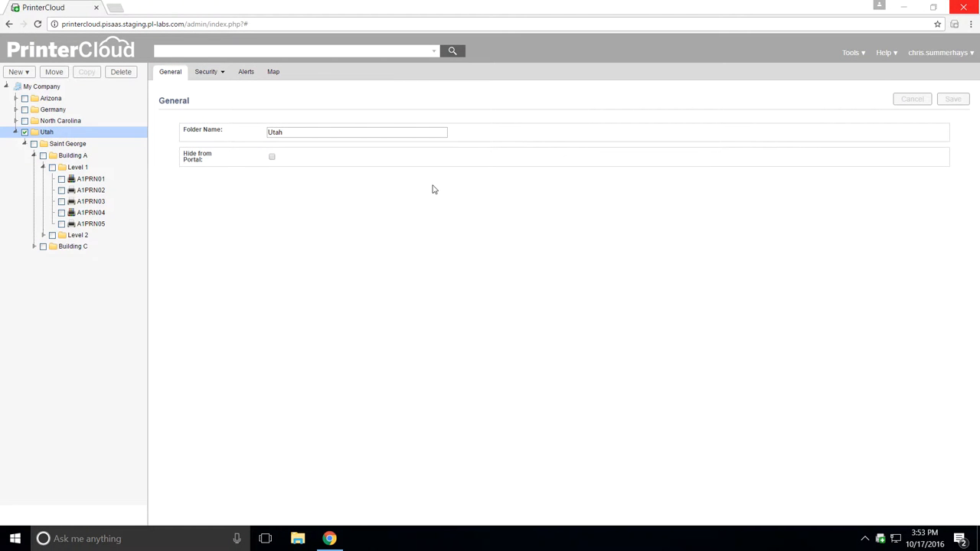
# Step: Reveal the New submenu for My Company with its TCP/IP Printer, Folder and IP Address Range choices
pyautogui.rightClick(38, 85)
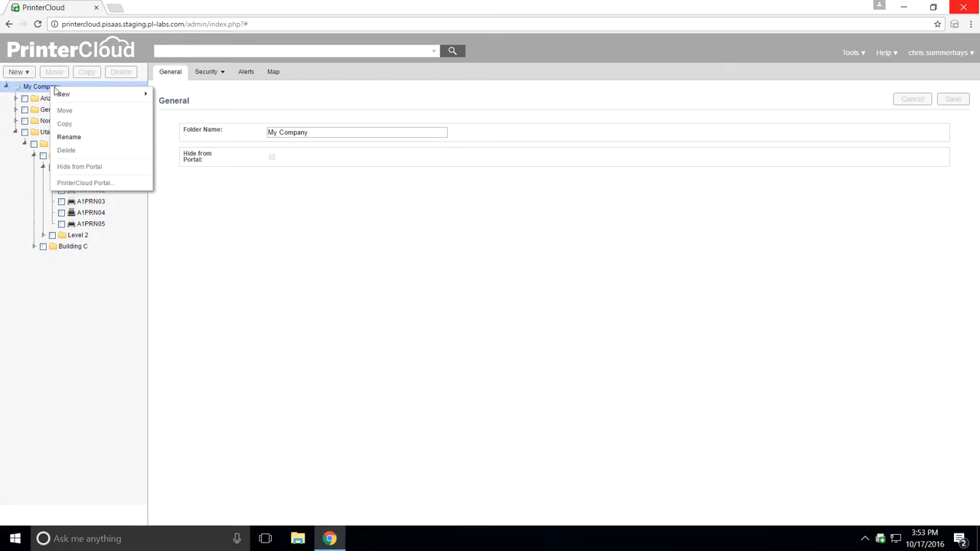
pyautogui.moveTo(65, 95)
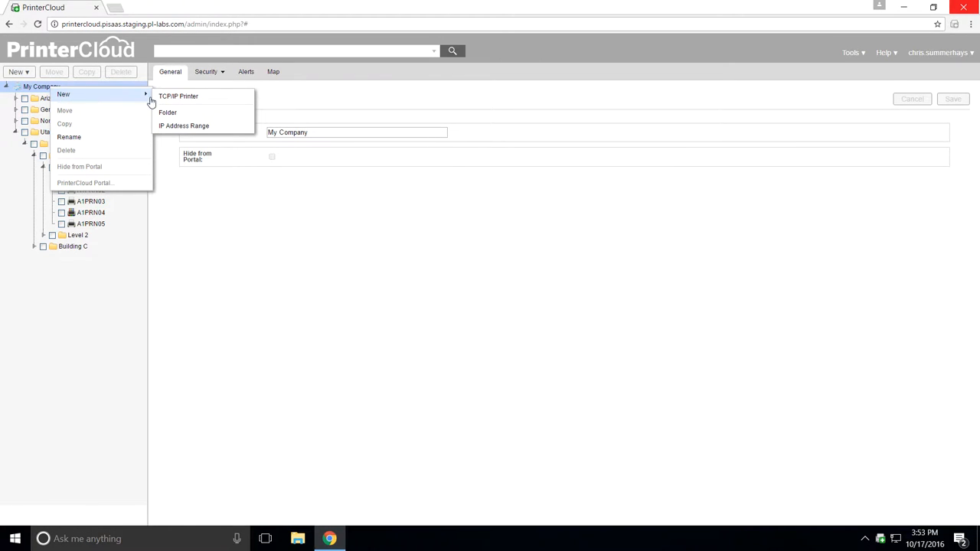
# Step: Create TCP/IP printer 'Pull Printer' with Make Pull Printer ticked and the HP Universal Printing PCL 6 64-bit driver
pyautogui.click(178, 95)
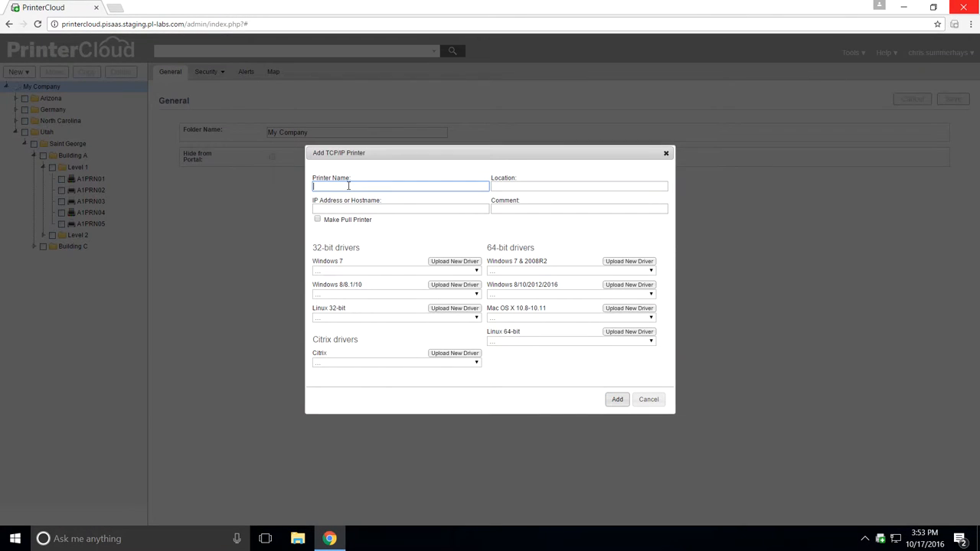
pyautogui.write('Pull Printer')
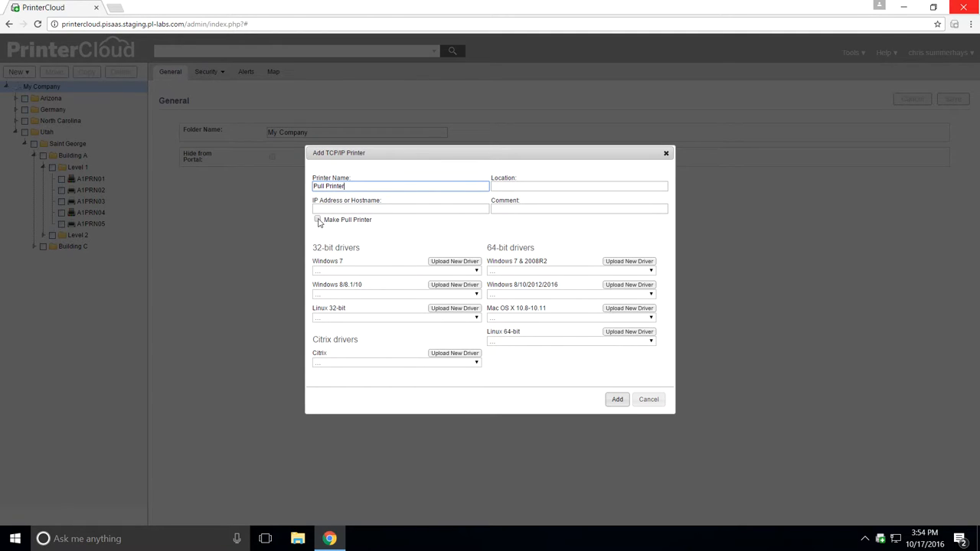
pyautogui.click(317, 220)
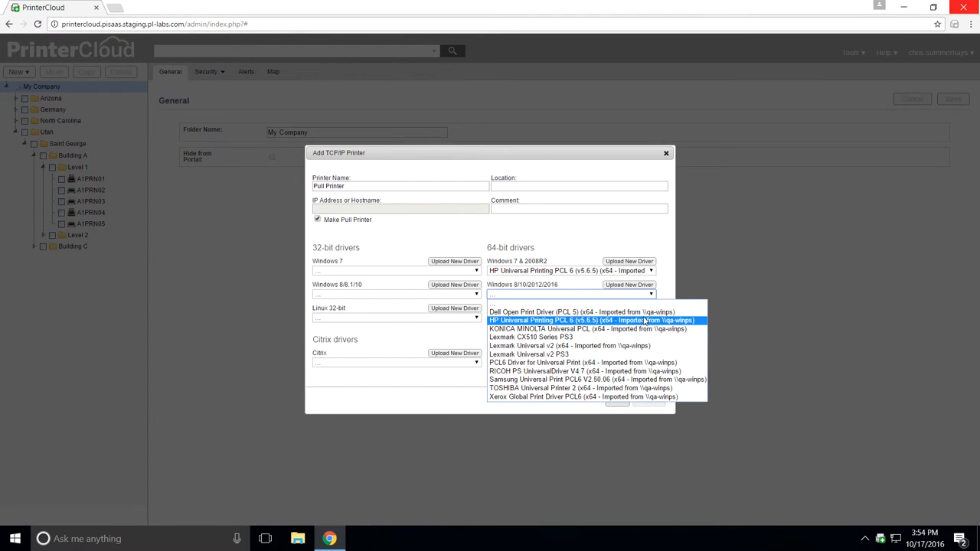
pyautogui.click(570, 320)
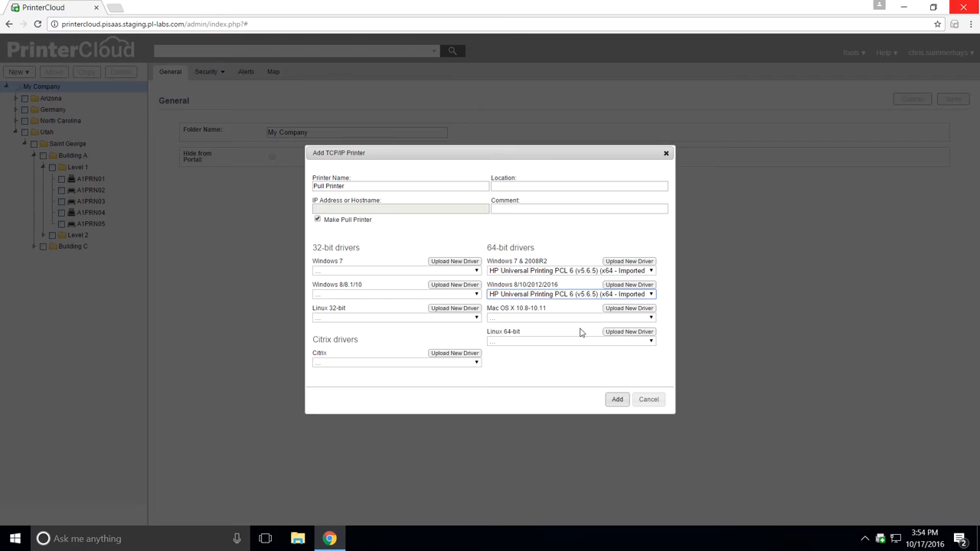
pyautogui.click(617, 398)
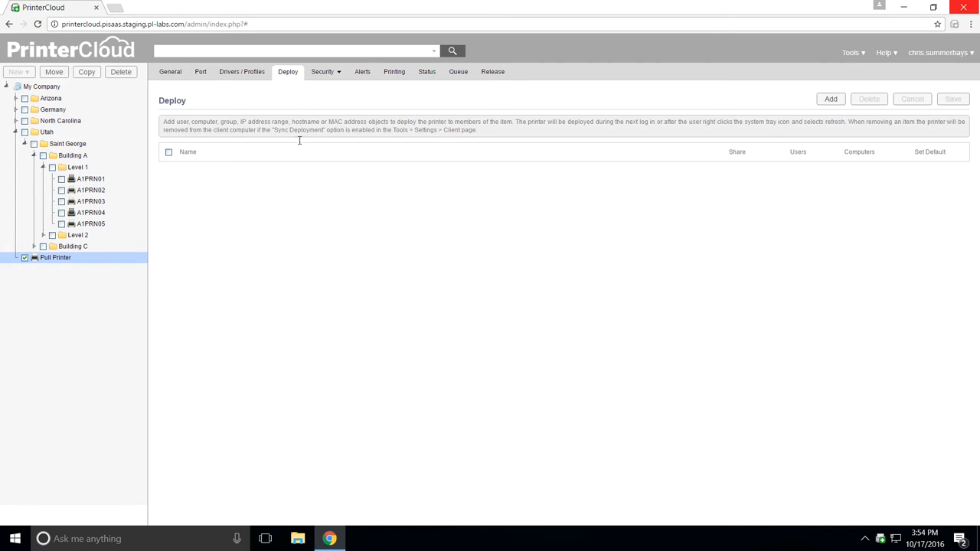
pyautogui.moveTo(328, 282)
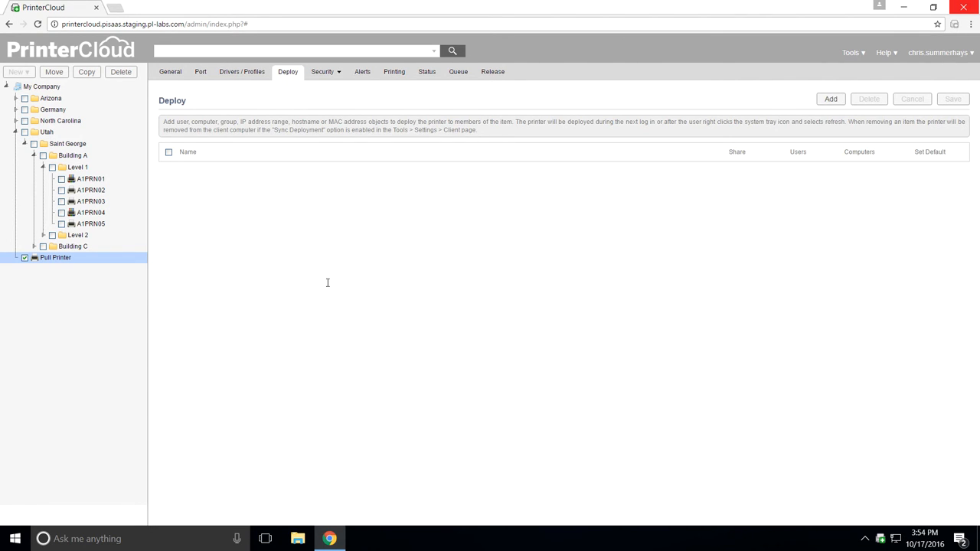